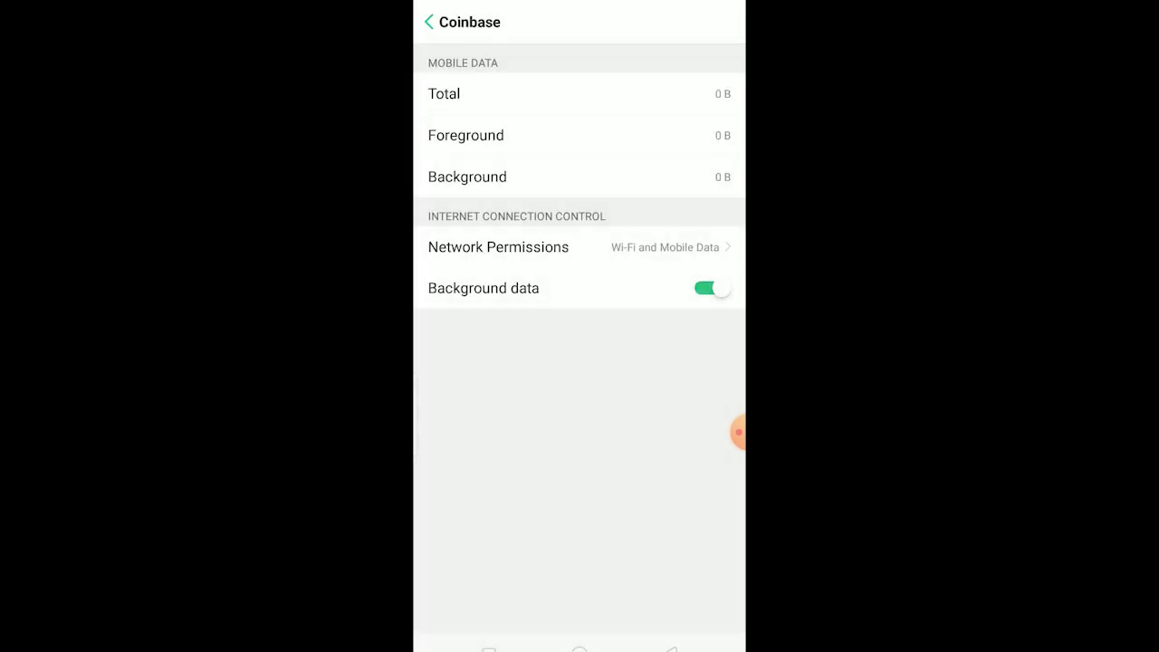
Leave Coinbase's data usage page with Network Permissions kept on Wi-Fi and Mobile Data.
click(428, 22)
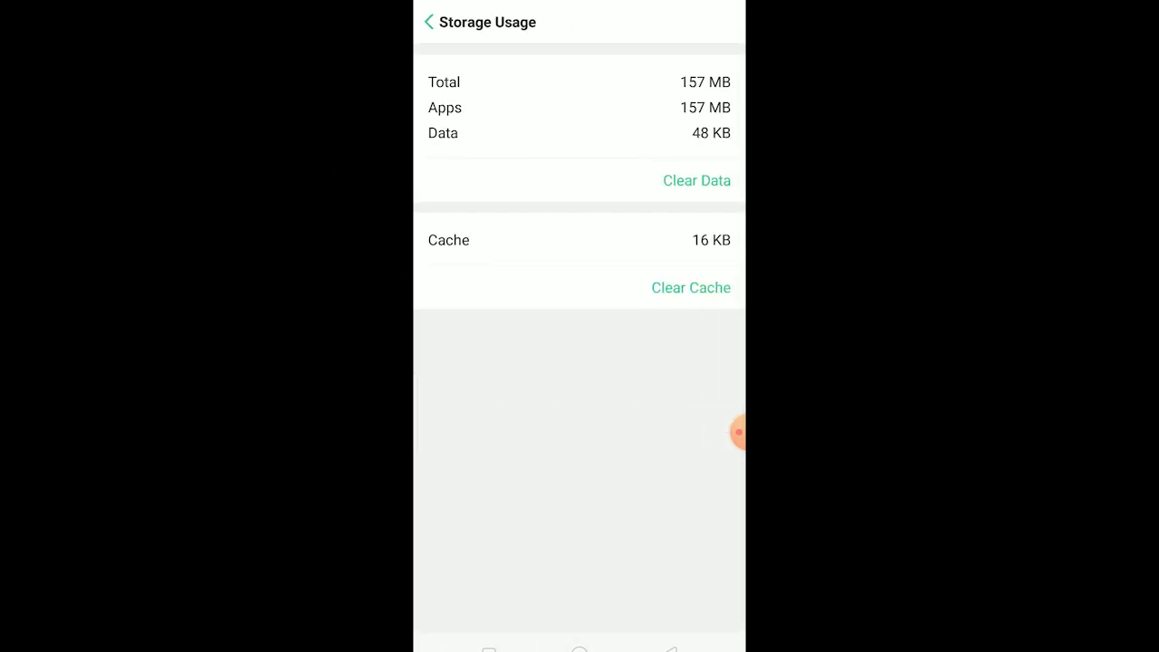
Clear Coinbase's cache to 0 B and start clearing its 32 KB of app data.
click(690, 288)
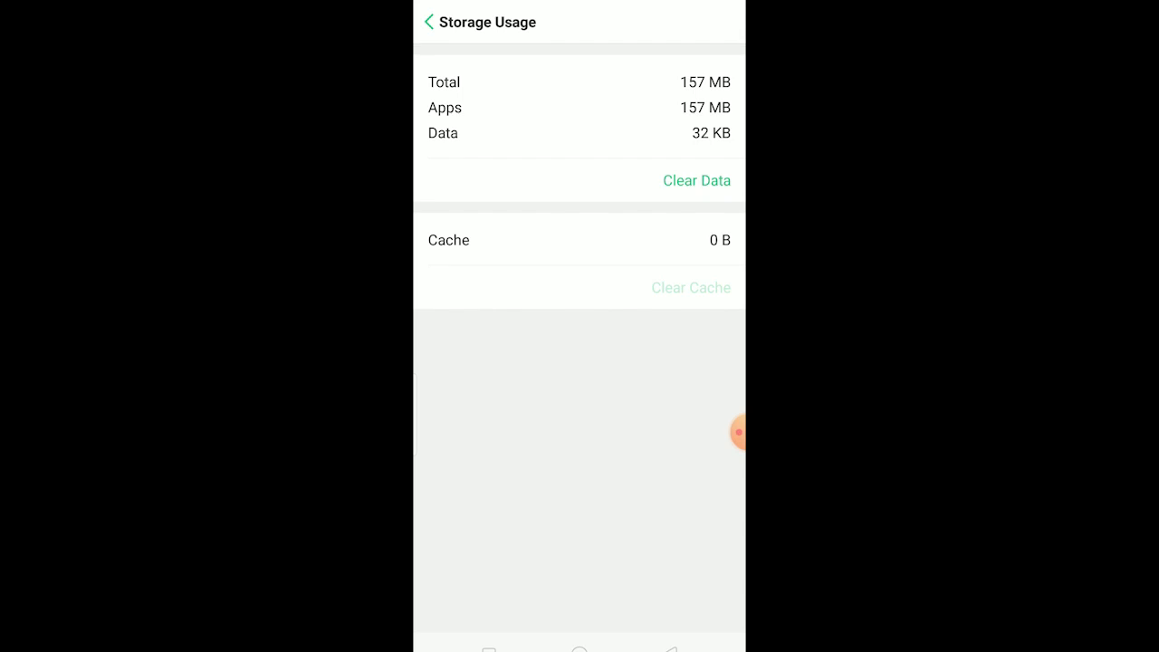
click(697, 180)
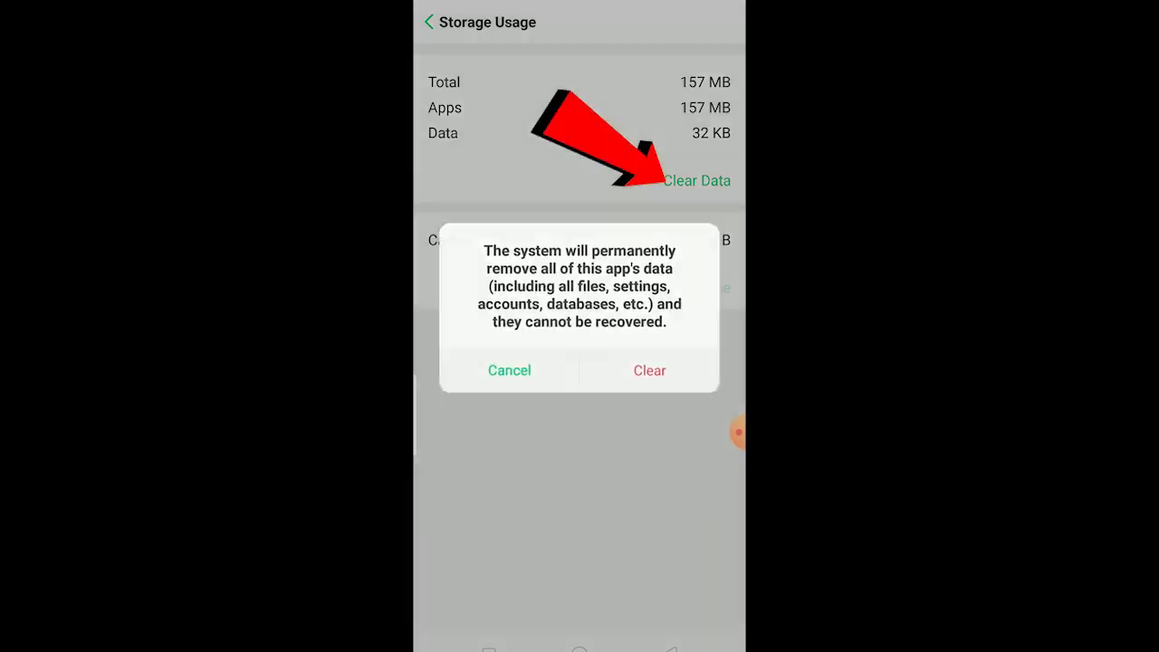
Confirm erasing Coinbase's data to 0 B and return toward the app info page.
click(649, 369)
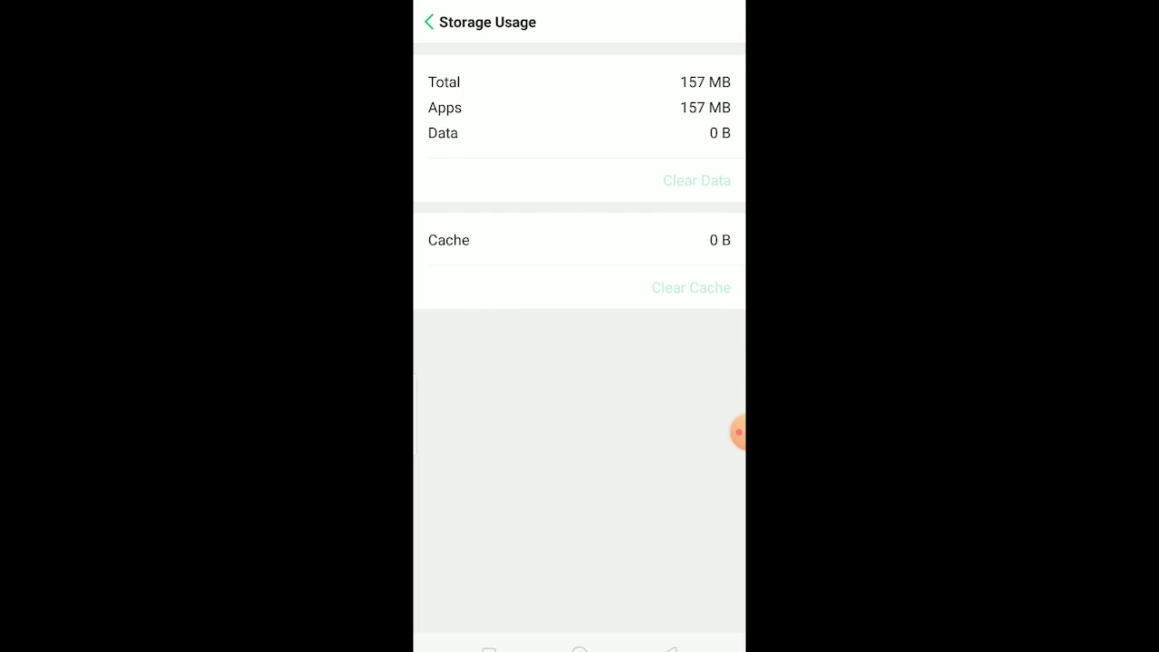
click(427, 21)
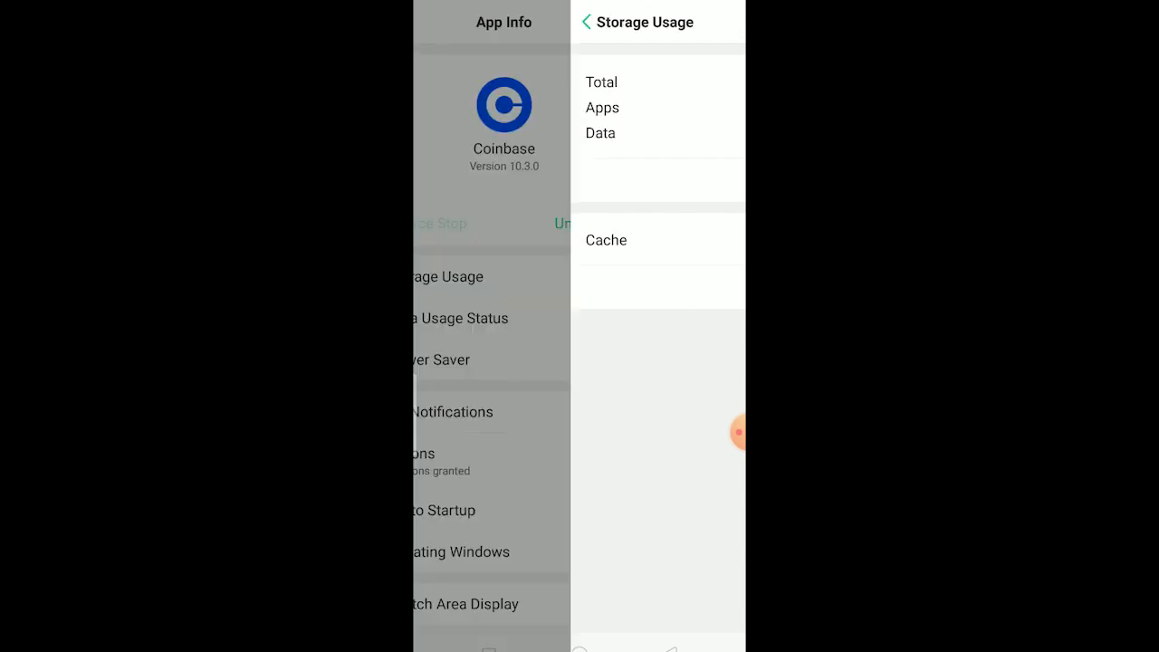
Exit Android Settings to the home screen where the Coinbase icon is visible.
click(587, 22)
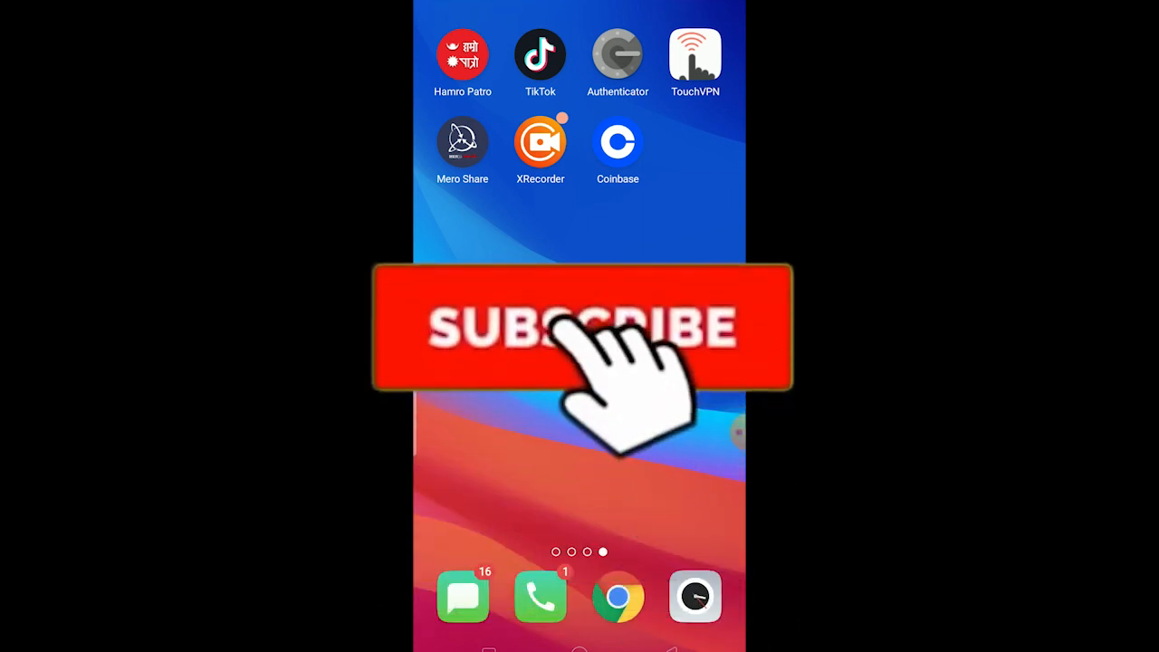
click(580, 344)
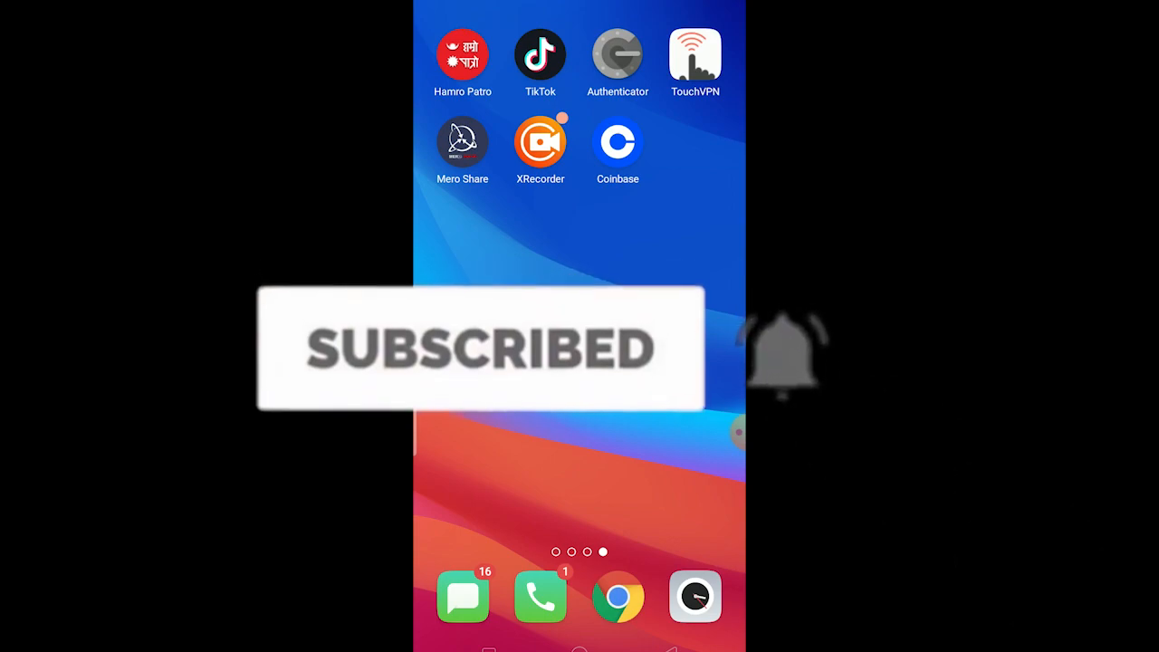